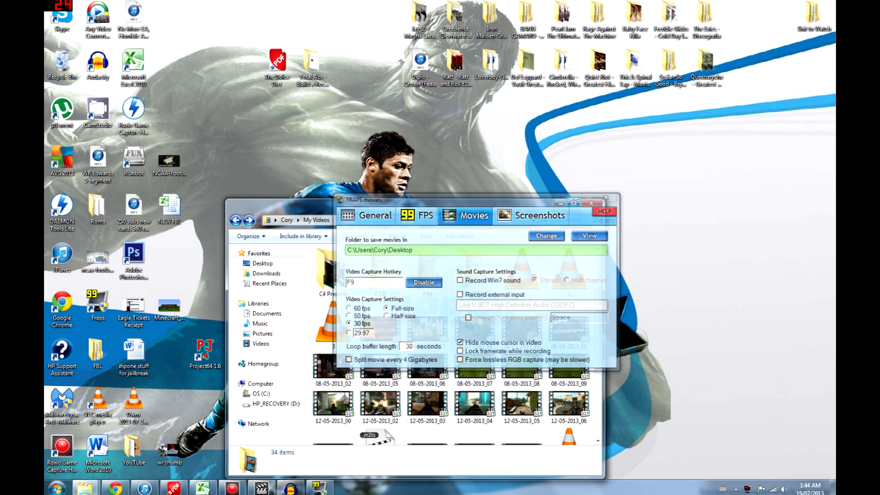
Close the Fraps capture settings window to reveal the My Videos folder.
click(605, 203)
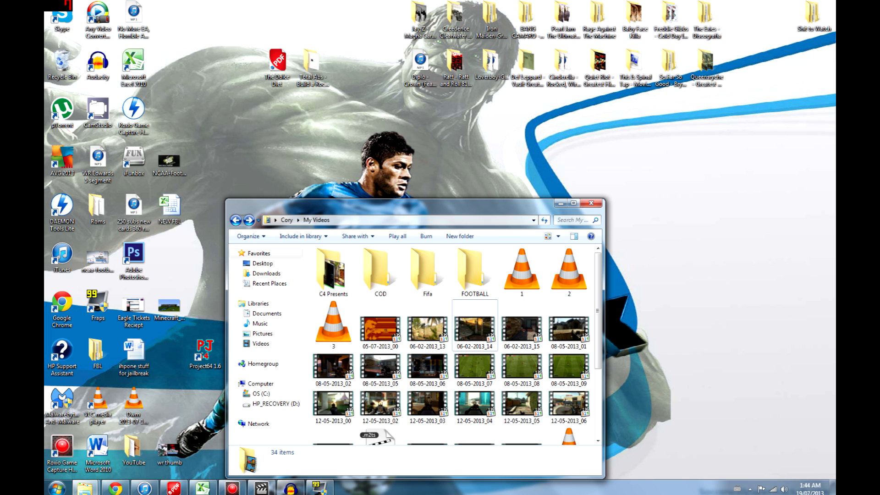
click(332, 271)
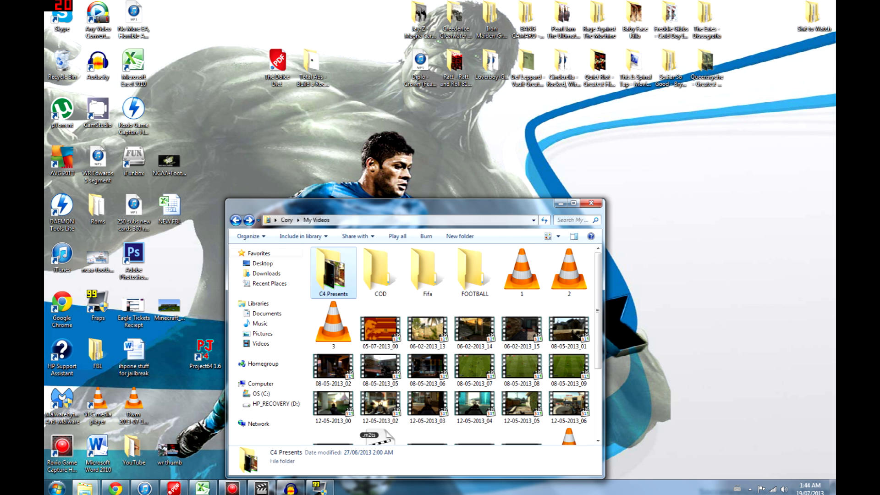
double_click(333, 270)
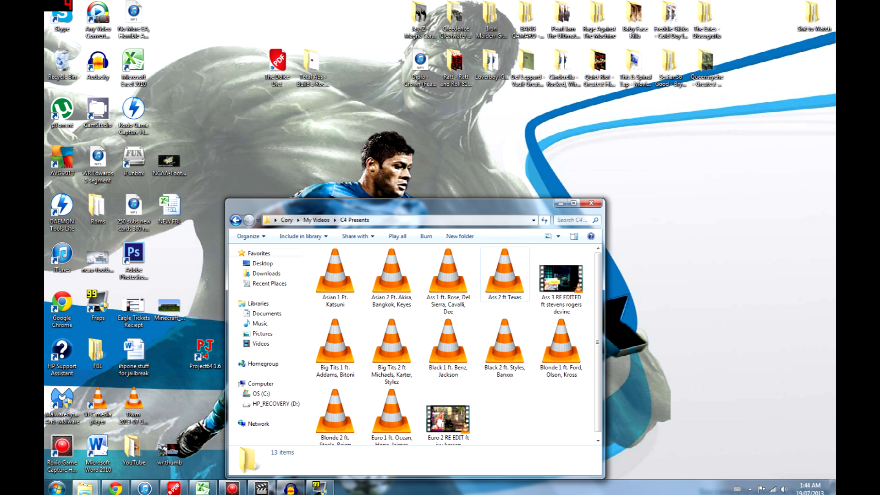
right_click(504, 273)
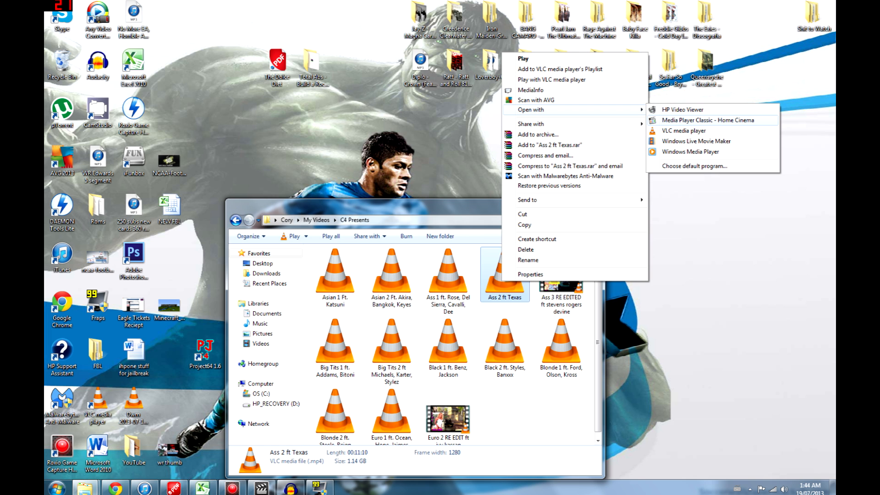
click(712, 120)
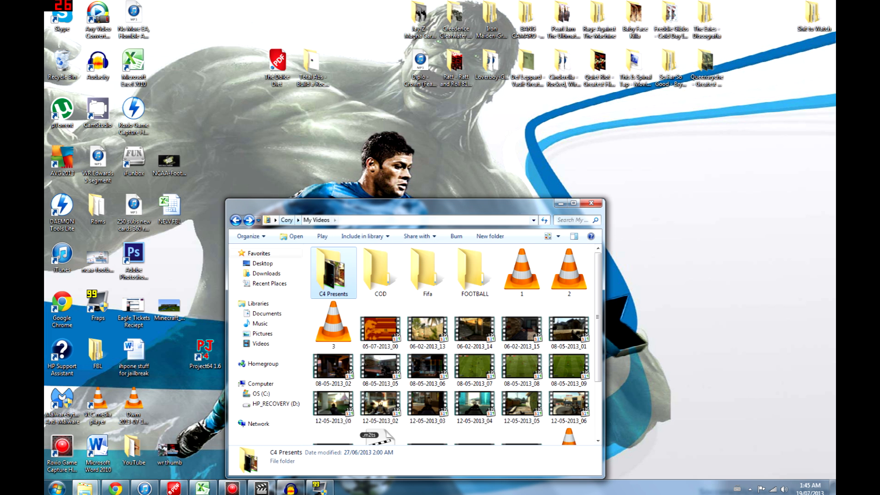
Play clip 1.mp4 in Media Player Classic - Home Cinema to check it.
right_click(522, 269)
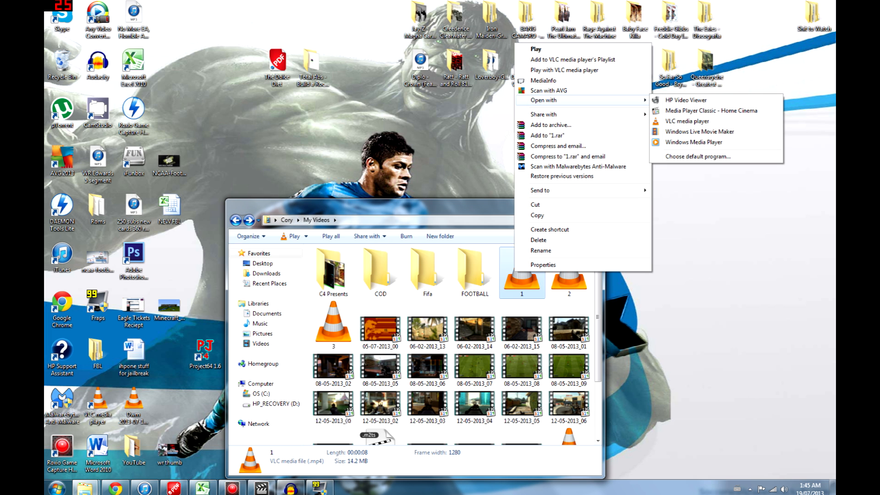
click(711, 110)
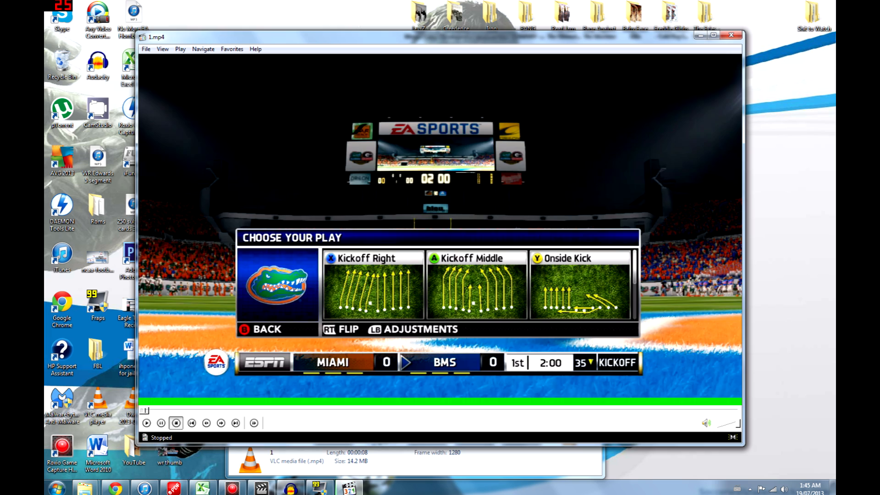
click(147, 422)
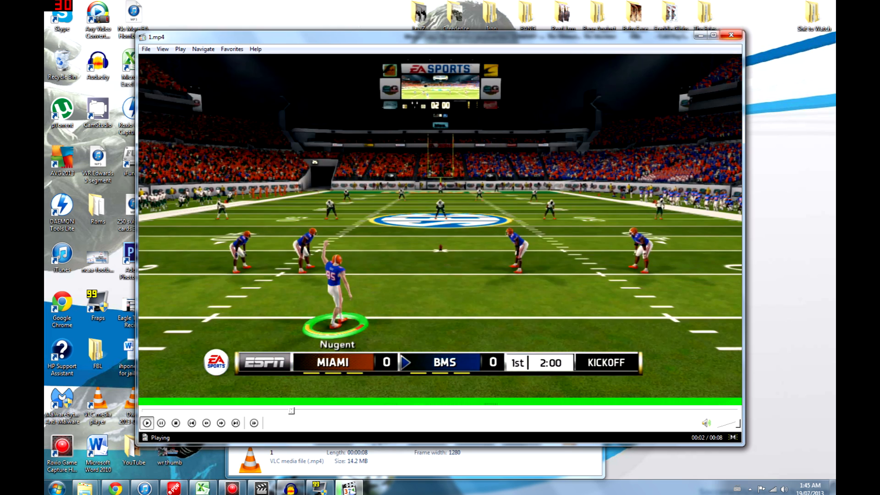
right_click(568, 272)
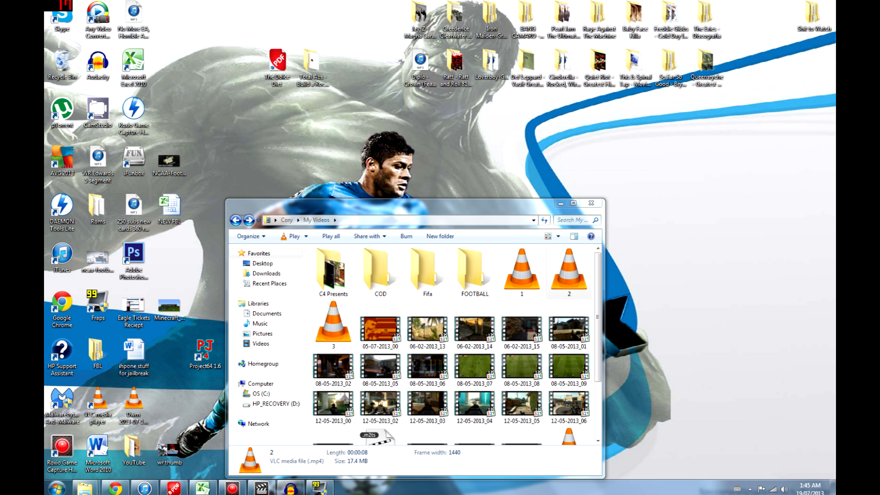
Open Roxio VideoWave with Production 1, bringing up the save-changes prompt.
double_click(568, 270)
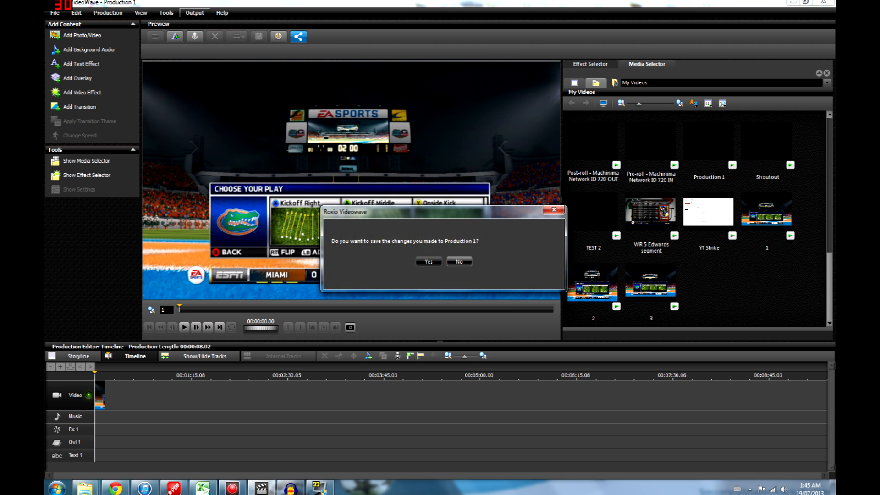
Answer the save prompt and choose AVCHD 1280x720/24p as the Make Movie video quality.
click(459, 260)
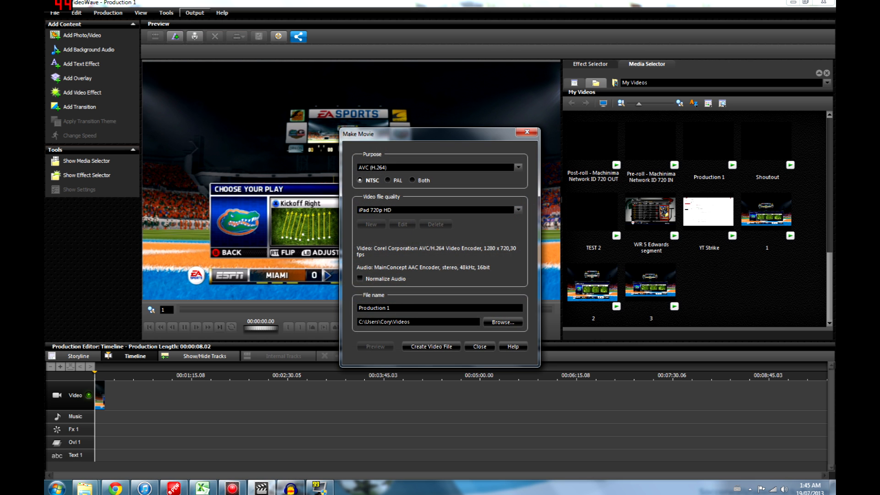
click(517, 210)
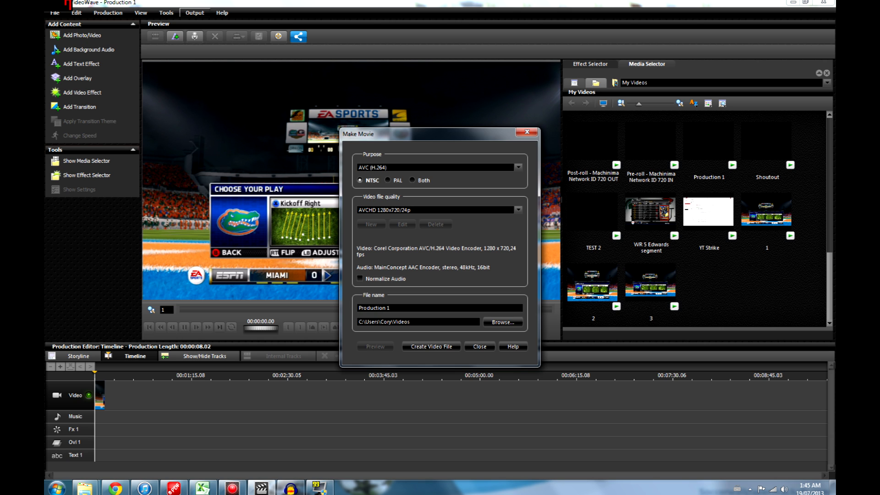
Select AVCHD 1440x1080/24p from the Video file quality list and confirm the choice.
click(517, 210)
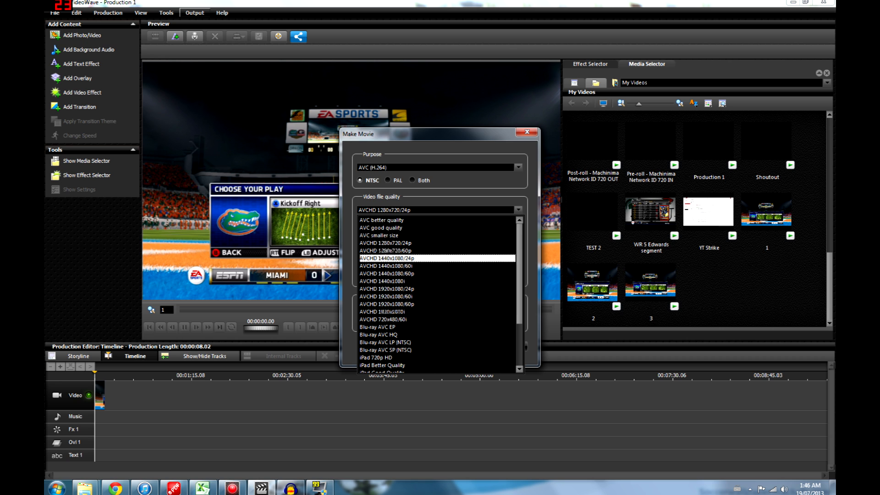
click(399, 257)
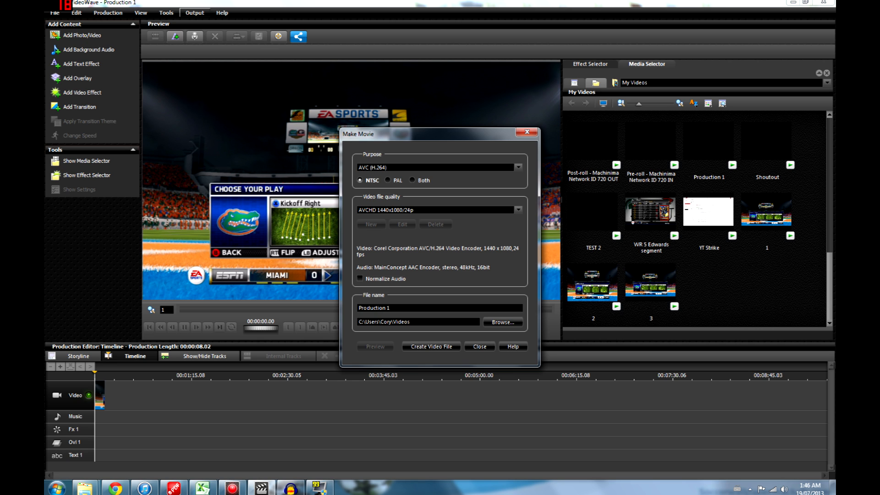
click(517, 210)
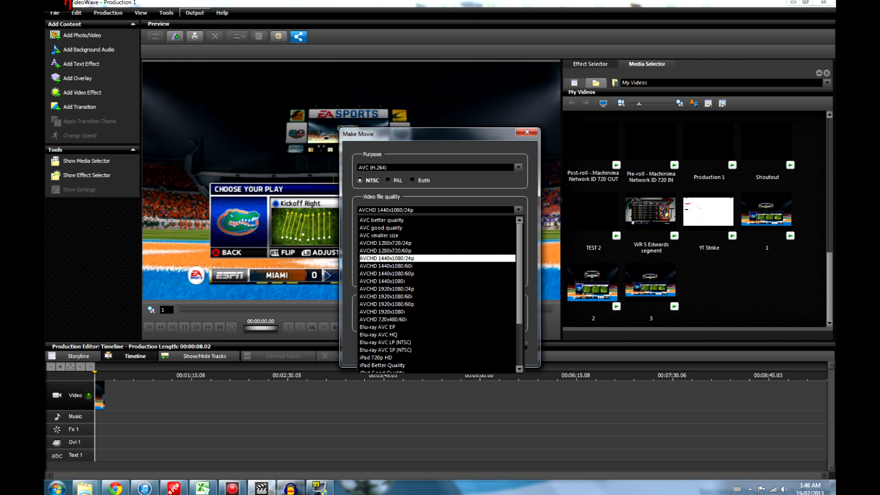
click(393, 258)
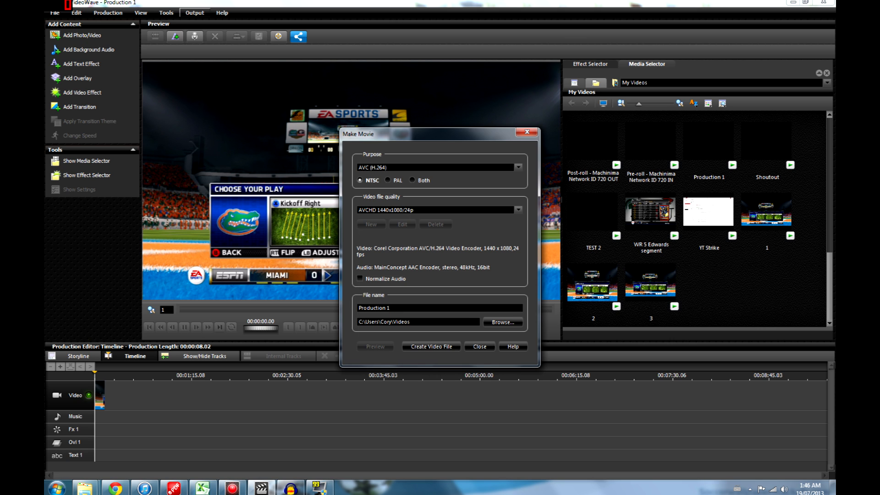